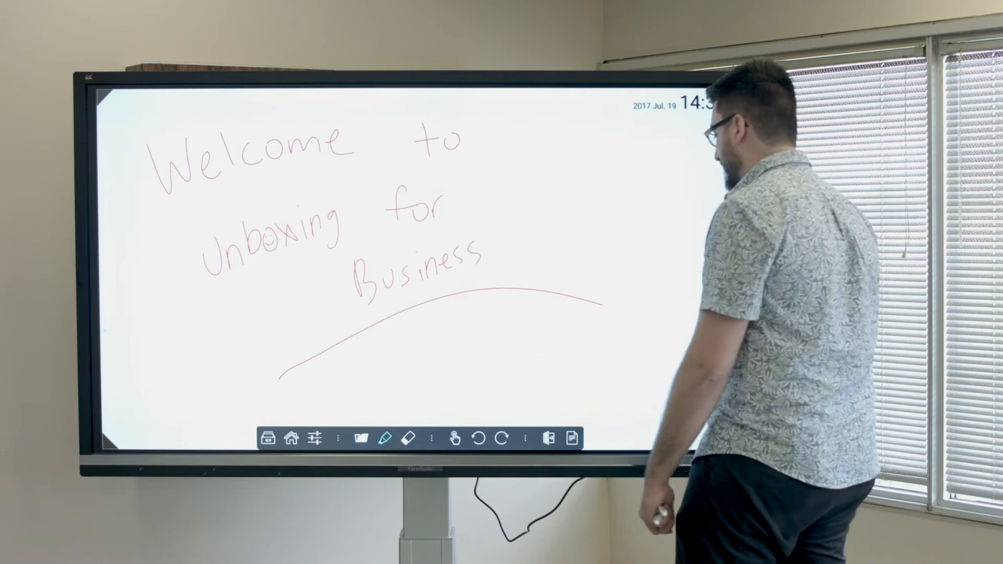
# Close Chrome's only New tab, leaving no tabs open
pyautogui.click(407, 439)
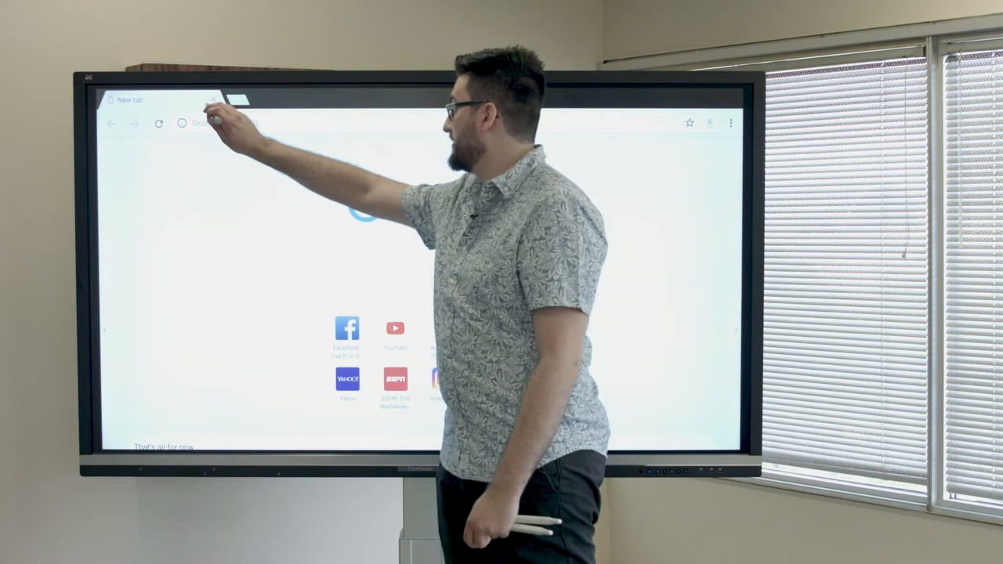
pyautogui.click(213, 100)
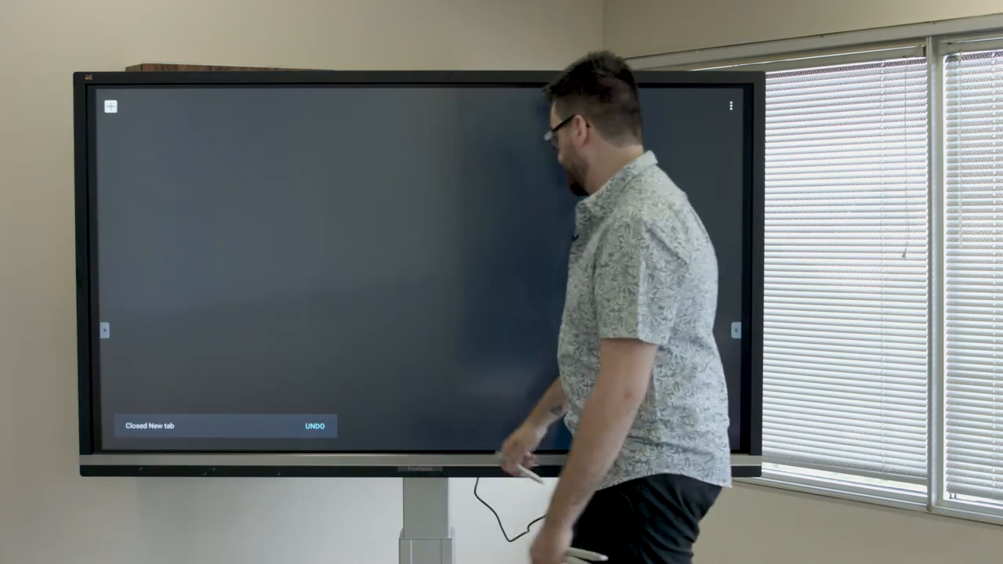